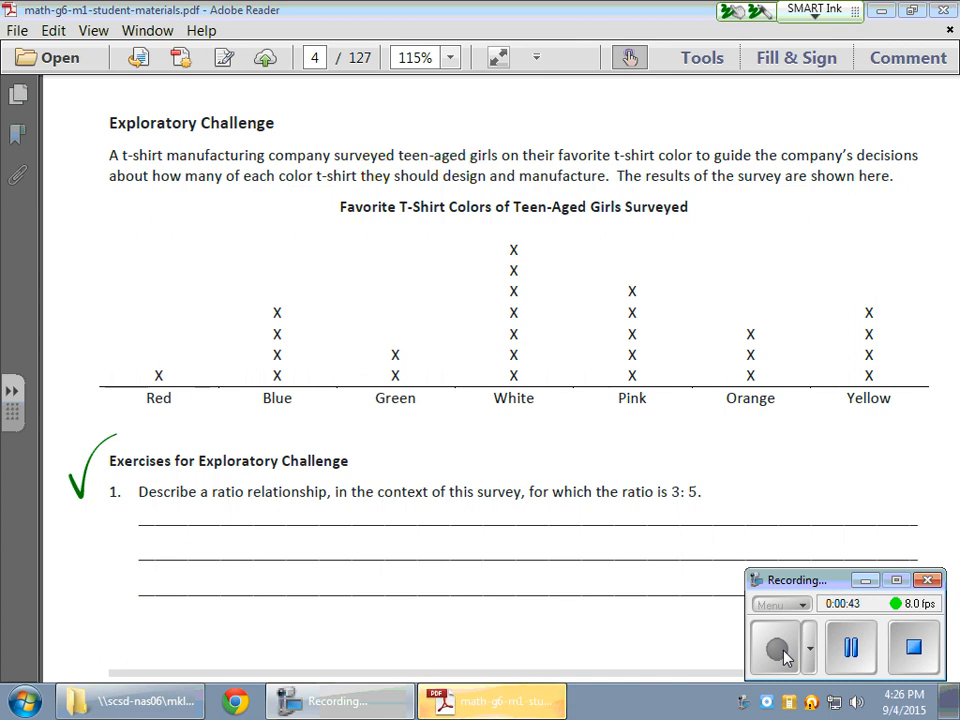
Circle 'a ratio relationship' in green and check off the Pink and Orange columns.
left_click_drag(200, 504, 330, 510)
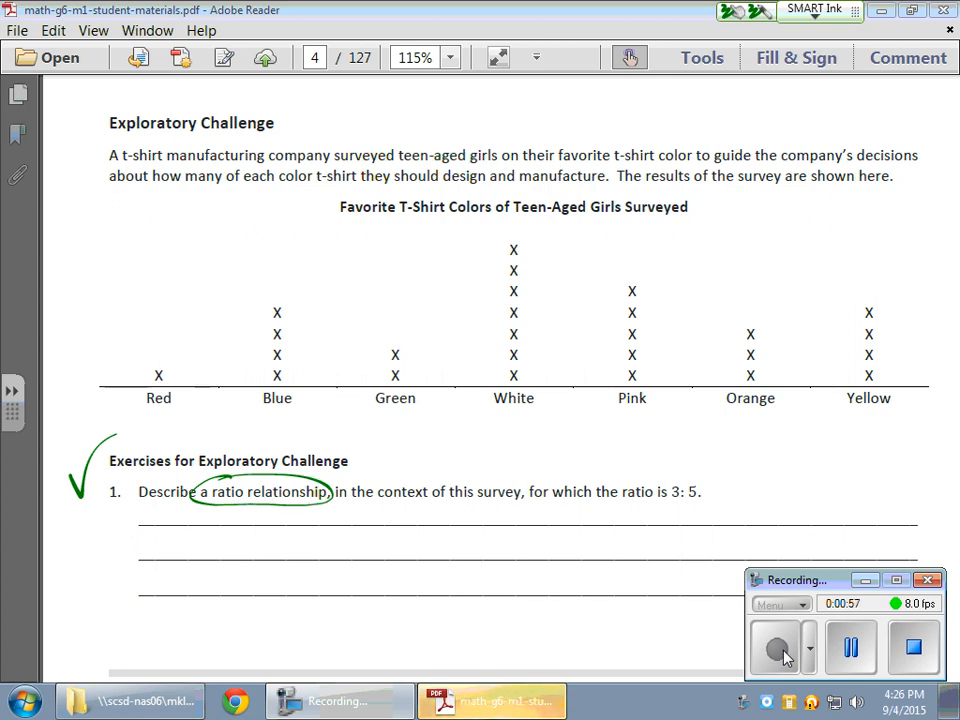
left_click_drag(736, 320, 790, 280)
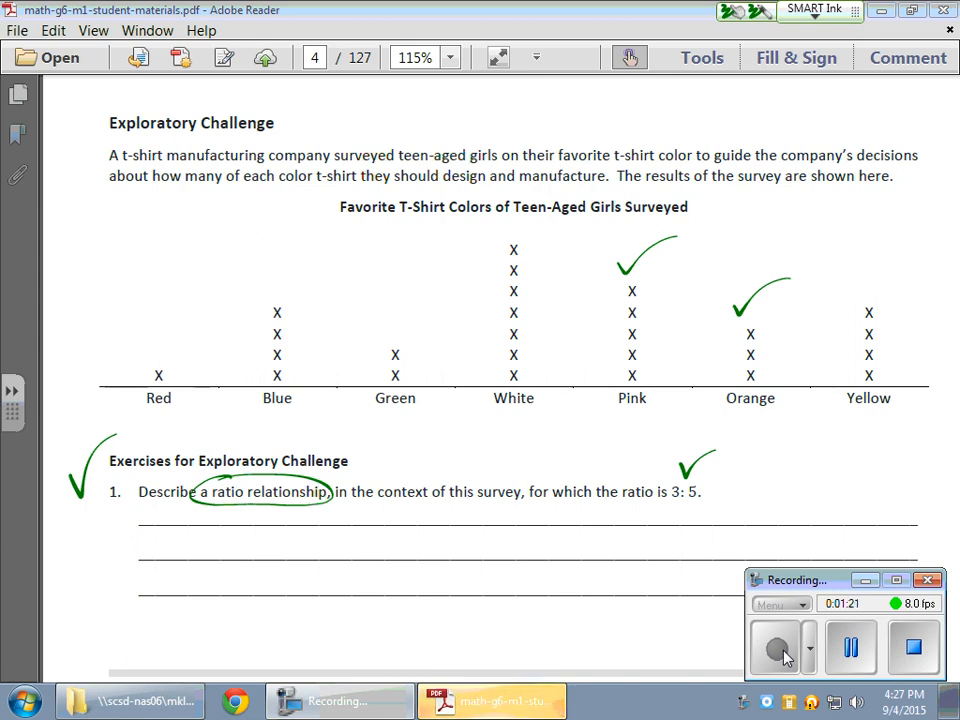
Handwrite 'For every 3 orange shirts that are preferred, there are 5 pink shirts preferred' under exercise 1.
type("Fo")
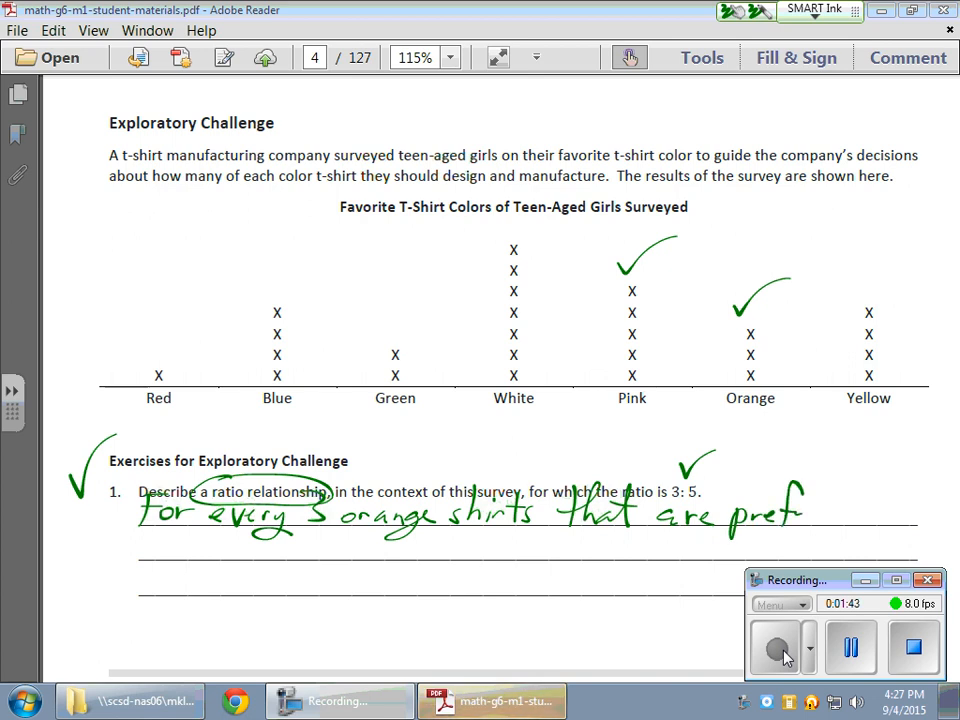
left_click_drag(790, 516, 876, 524)
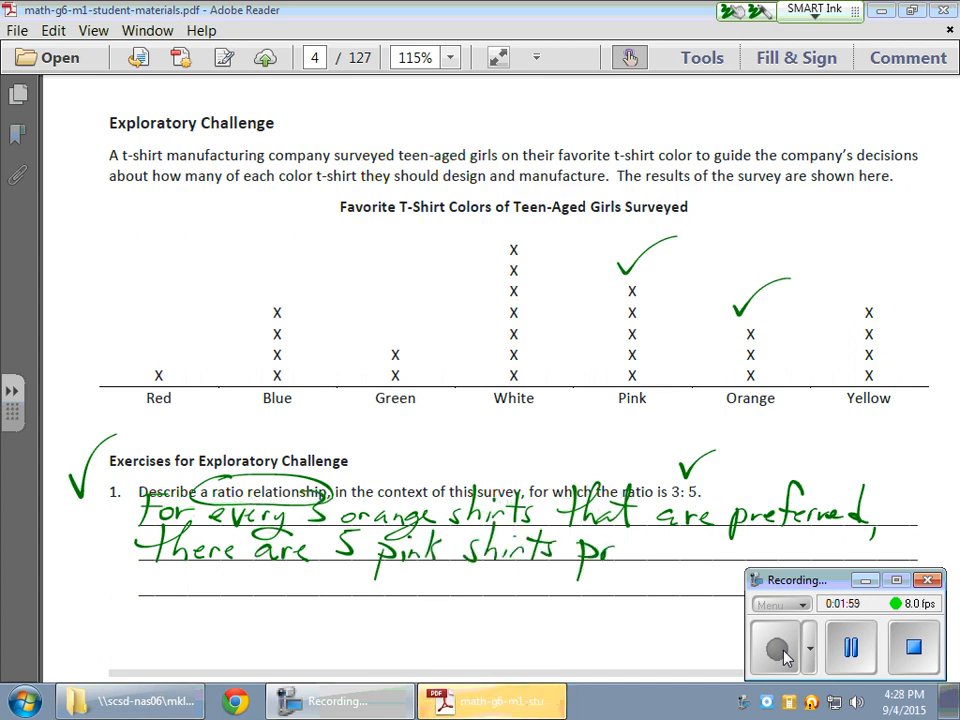
left_click_drag(616, 550, 700, 548)
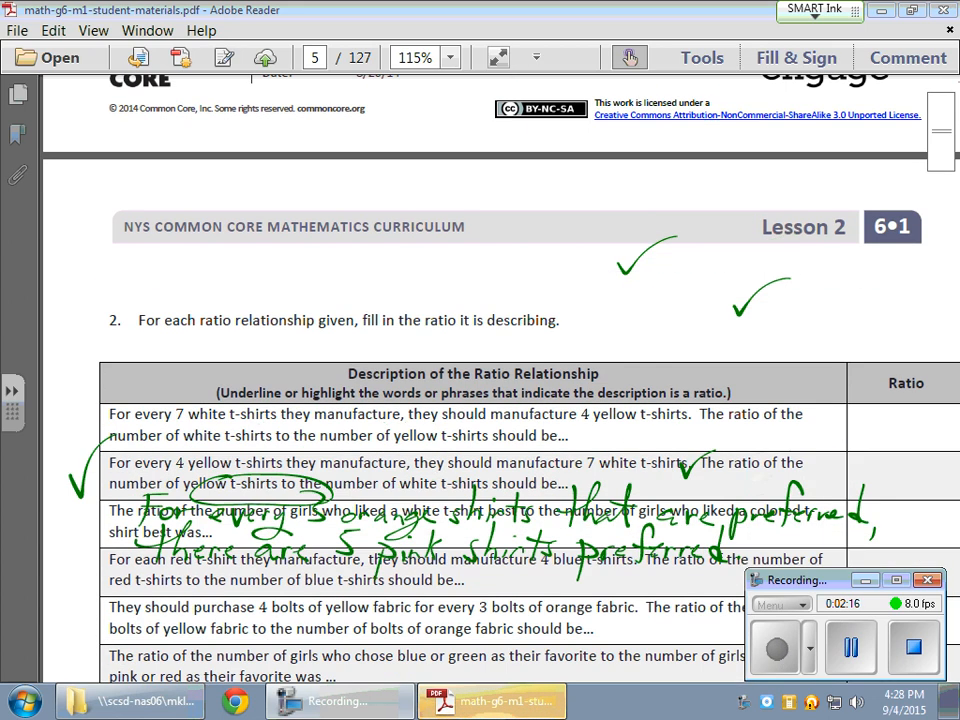
Scroll to the page 5 ratio table and draw a red check beside its first description row.
scroll("down", 3)
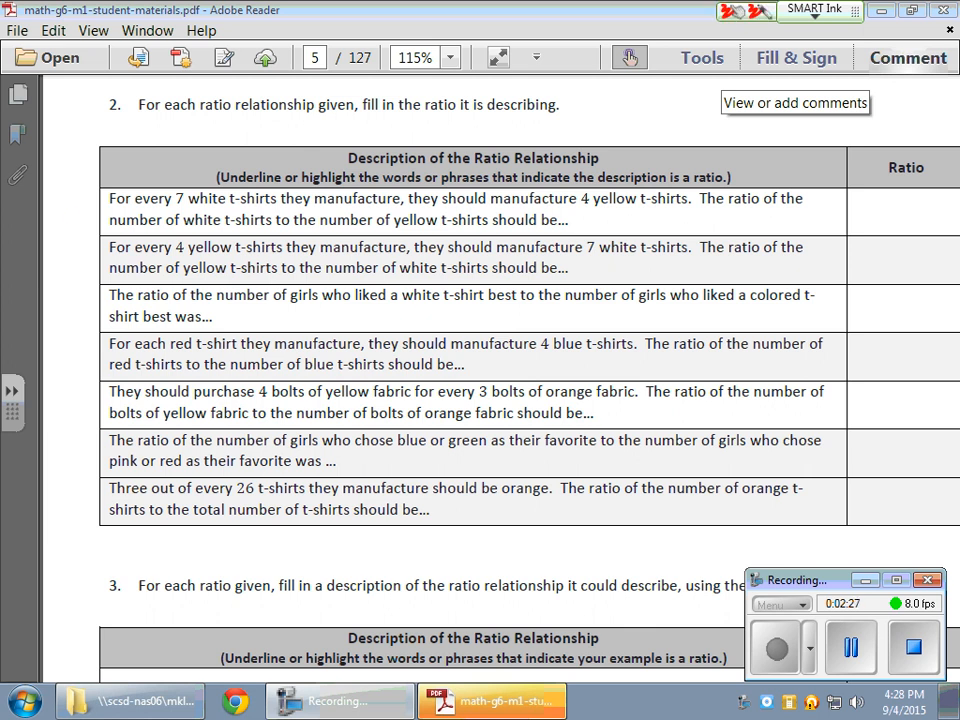
left_click_drag(112, 178, 72, 218)
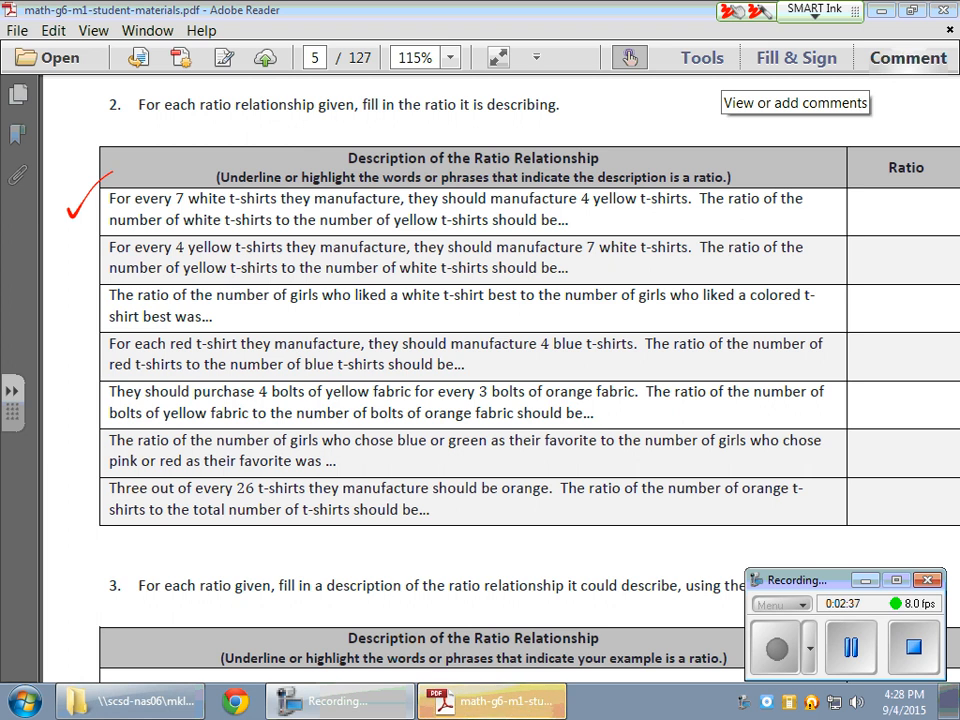
Underline 7 white and 4 yellow t-shirts, write ratios 7:4 and 4:7, and mark the third row.
left_click_drag(156, 184, 290, 216)
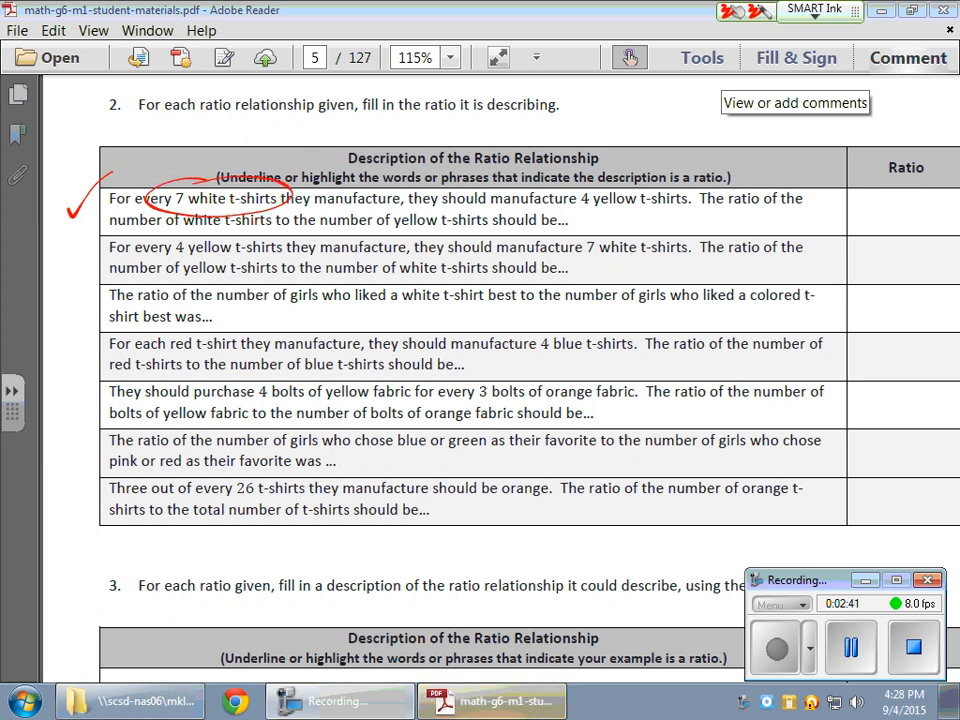
left_click_drag(576, 216, 700, 212)
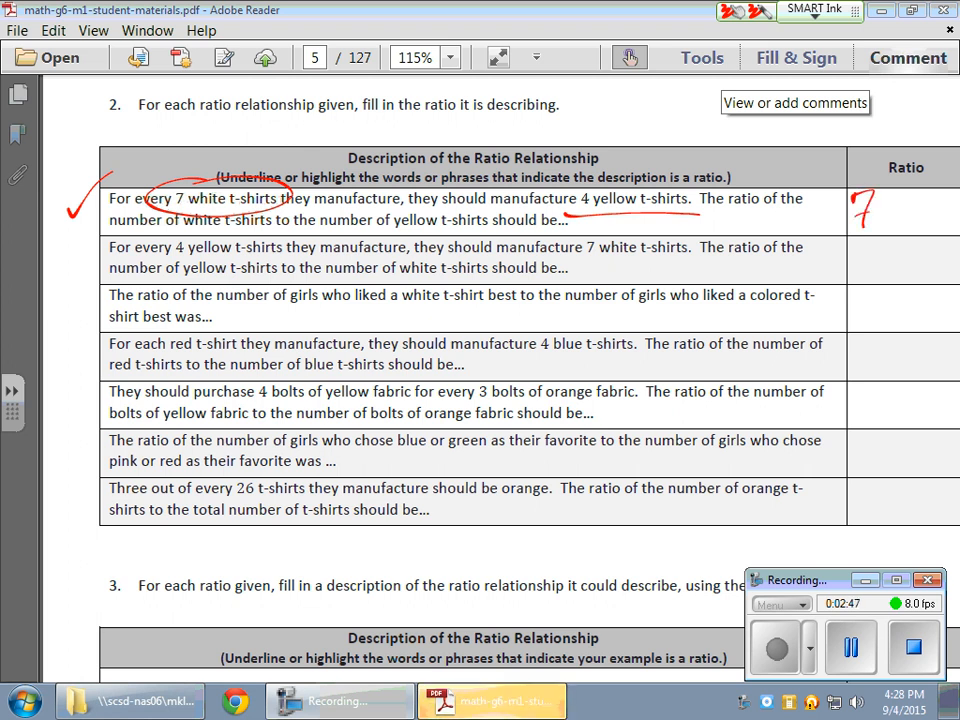
left_click_drag(870, 200, 904, 216)
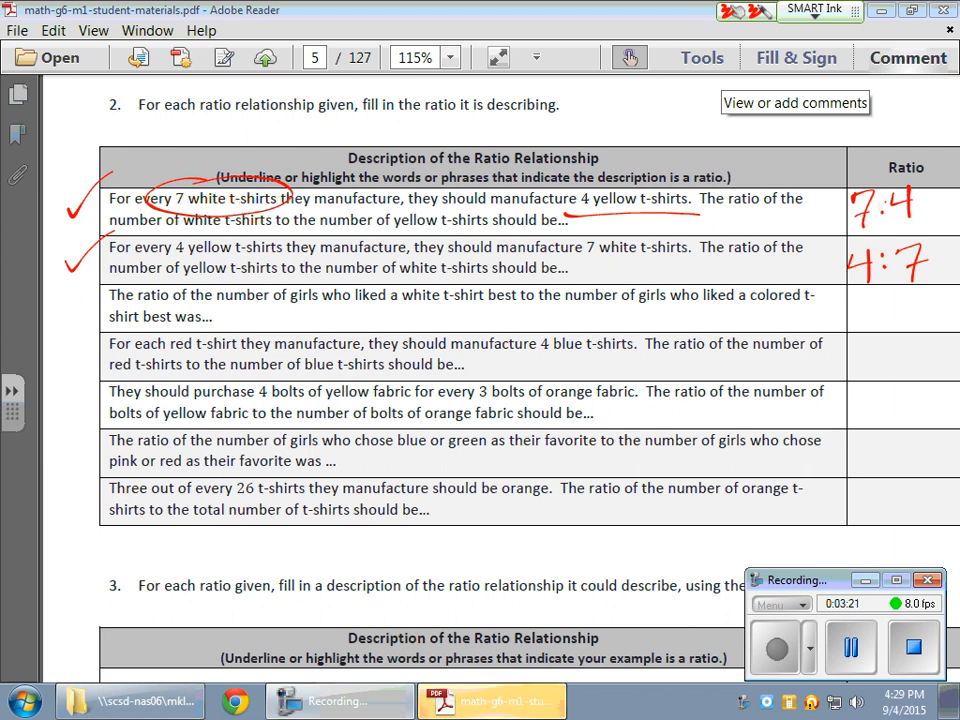
left_click_drag(90, 290, 76, 320)
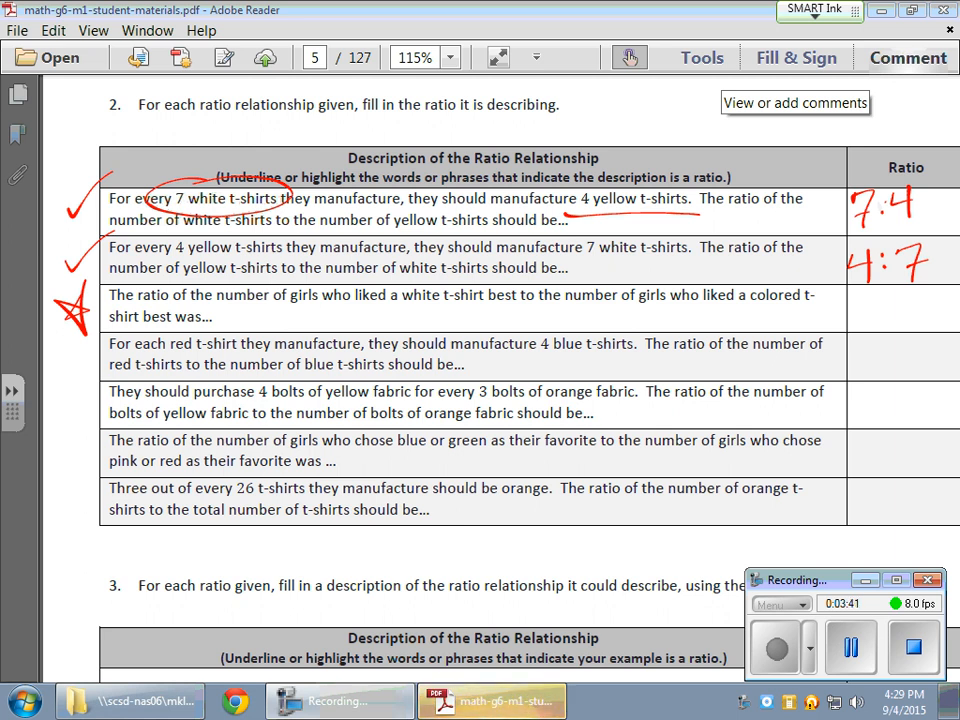
Write counts 1, 4, 2, 7, 5, 3, 4 above the chart columns and tick Red and Green.
scroll("down", 3)
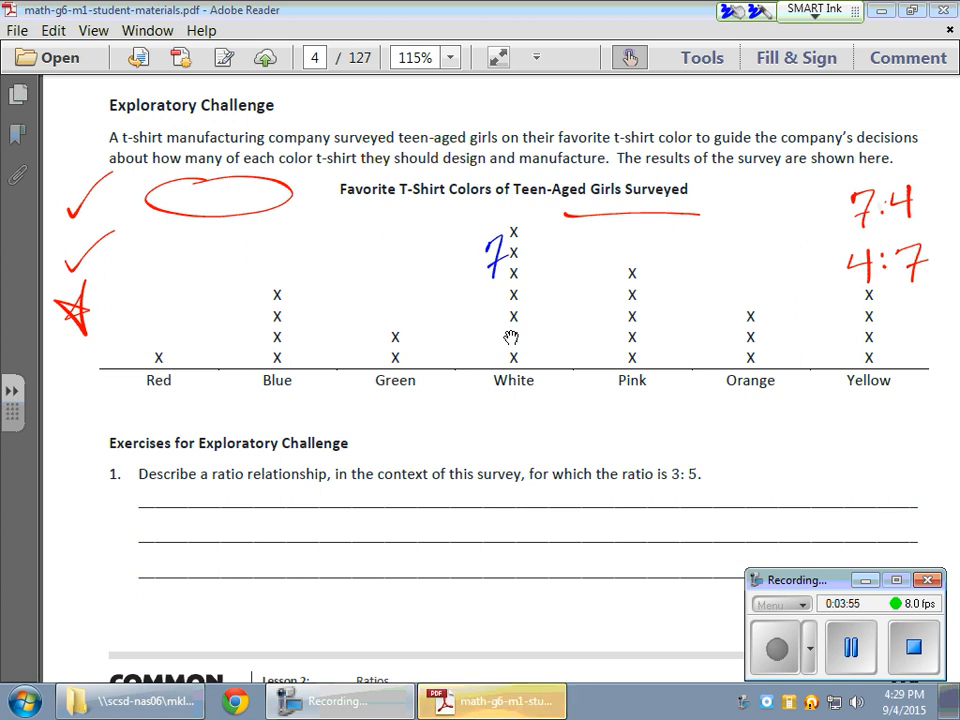
left_click_drag(156, 310, 156, 330)
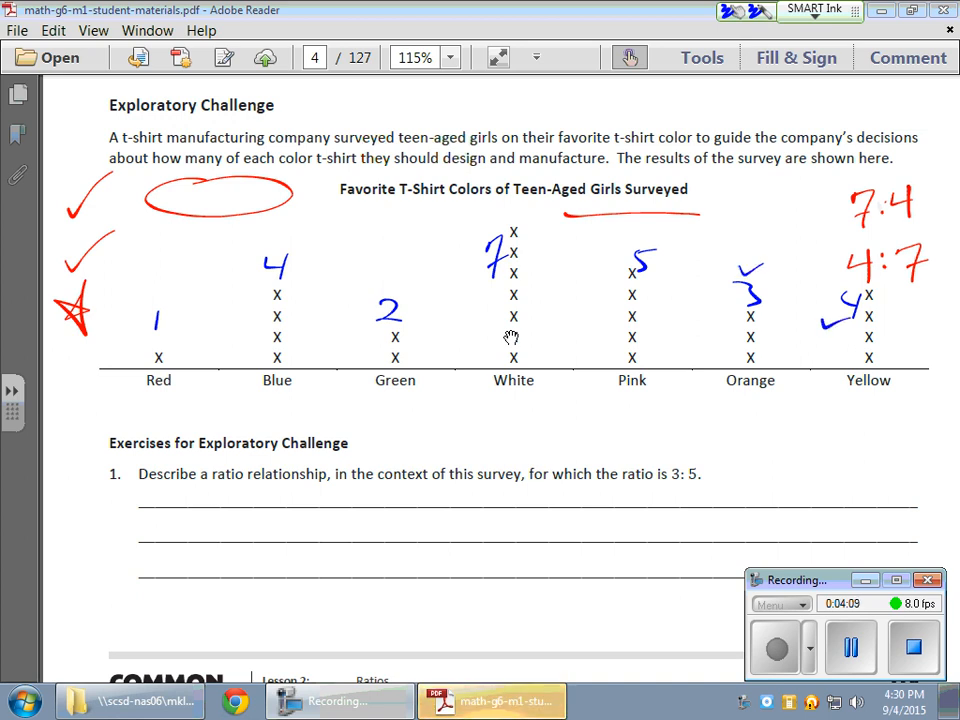
left_click_drag(150, 290, 184, 264)
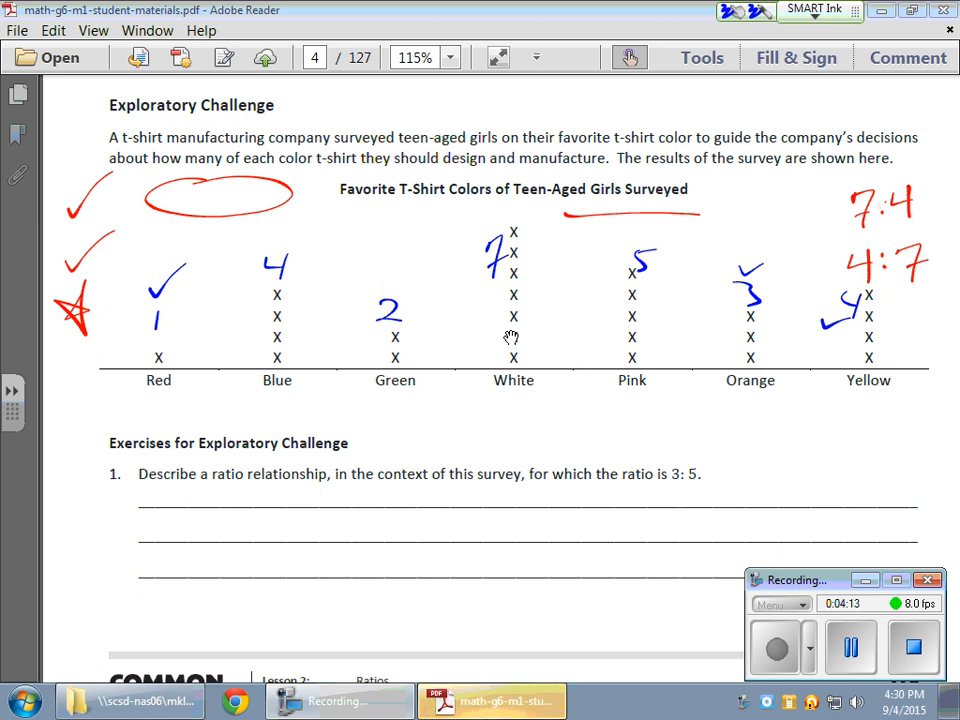
left_click_drag(376, 284, 404, 276)
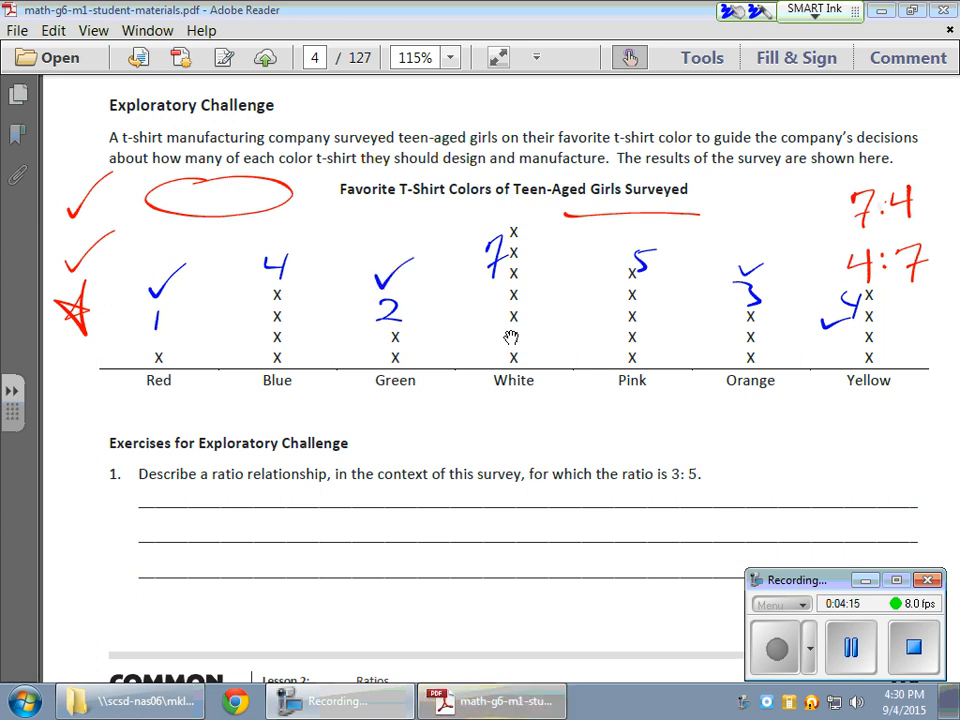